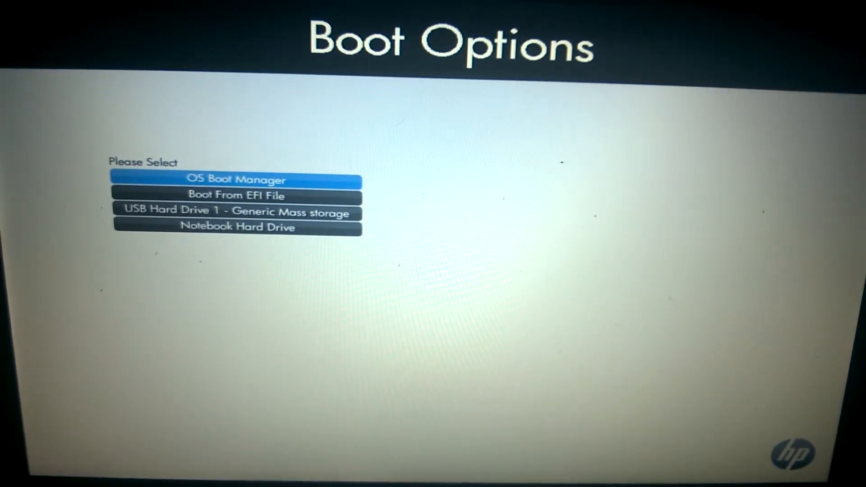
# - Select Boot From EFI File in the Boot Options list
pyautogui.press('down')
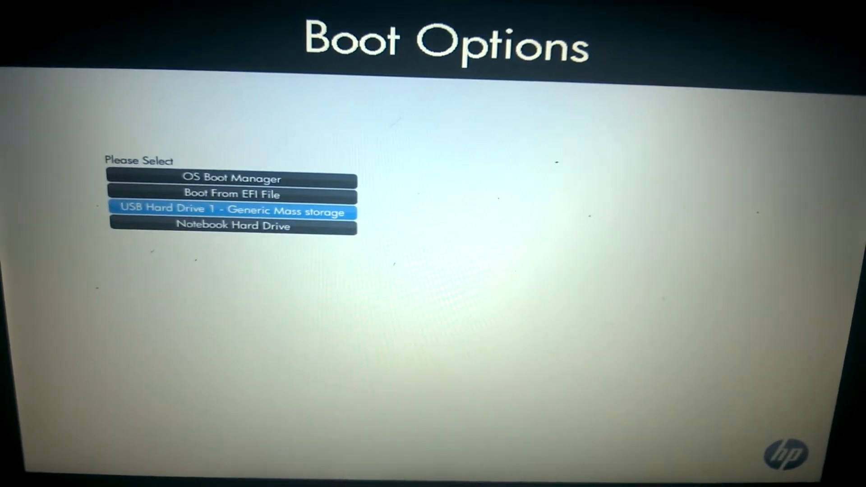
pyautogui.press('Up')
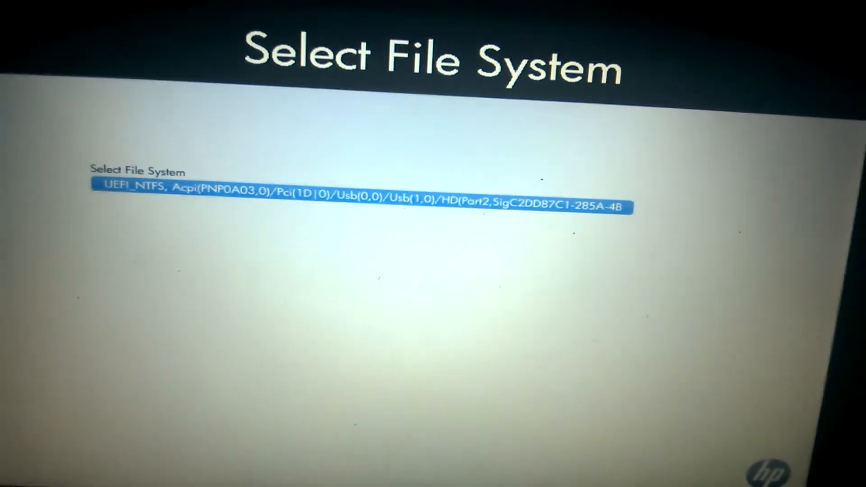
# - Pick the UEFI_NTFS file system, then launch EFI\Boot\bootx64.efi from the USB drive
pyautogui.click(359, 186)
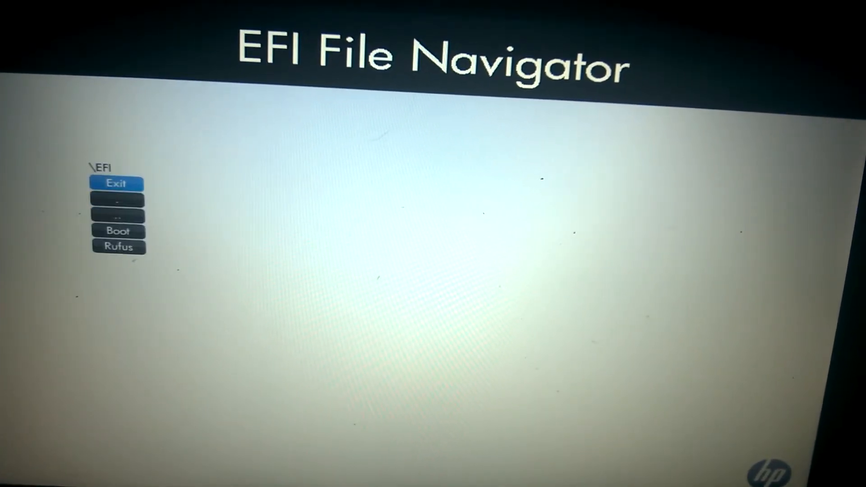
pyautogui.press('Down')
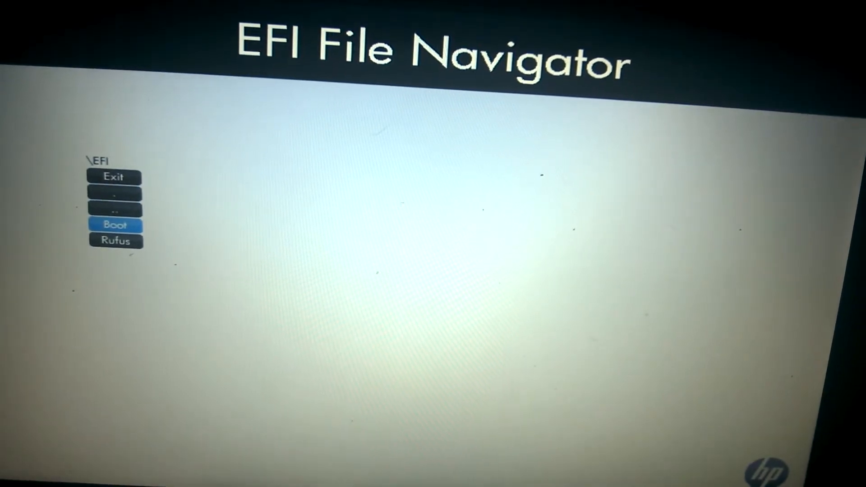
pyautogui.click(115, 224)
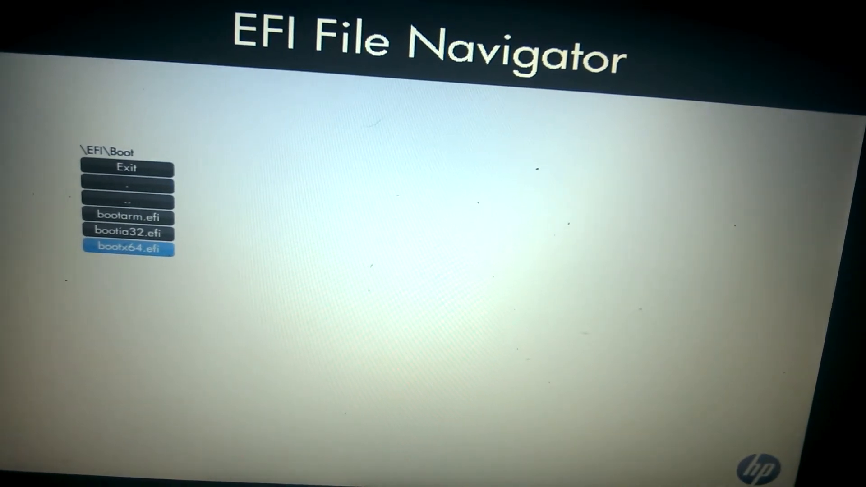
pyautogui.click(129, 248)
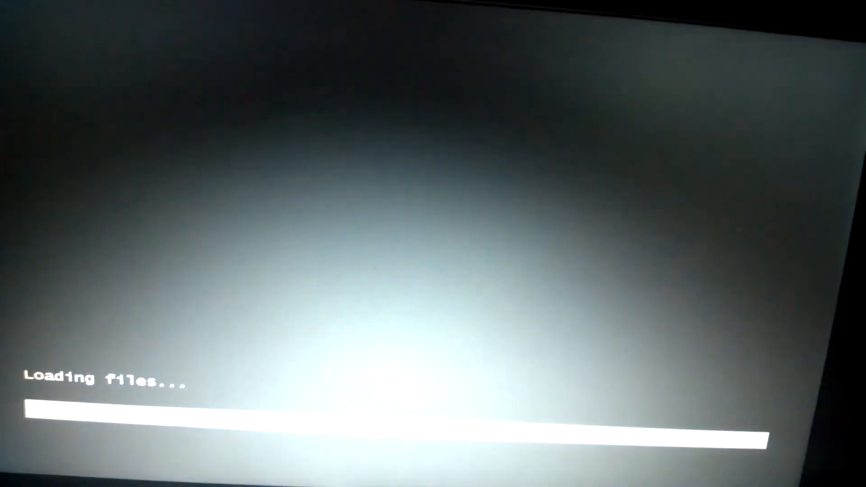